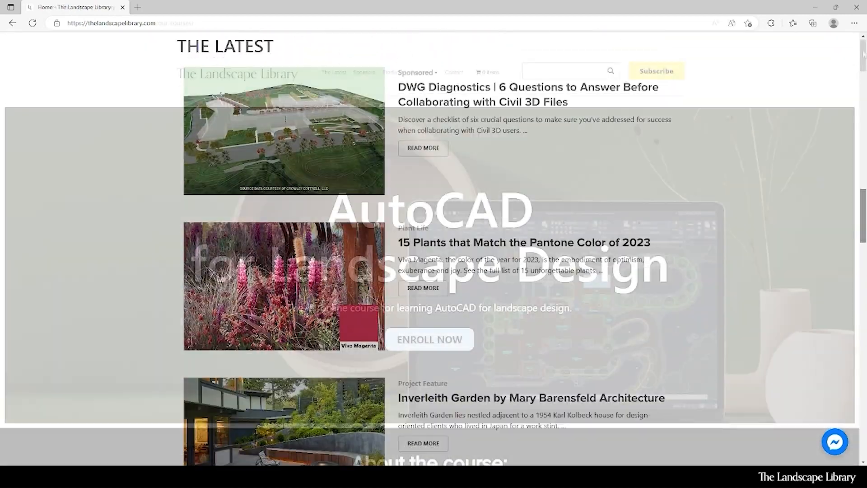
Open the AutoCAD for landscape design course page and scroll to its Course Overview
left_click(429, 339)
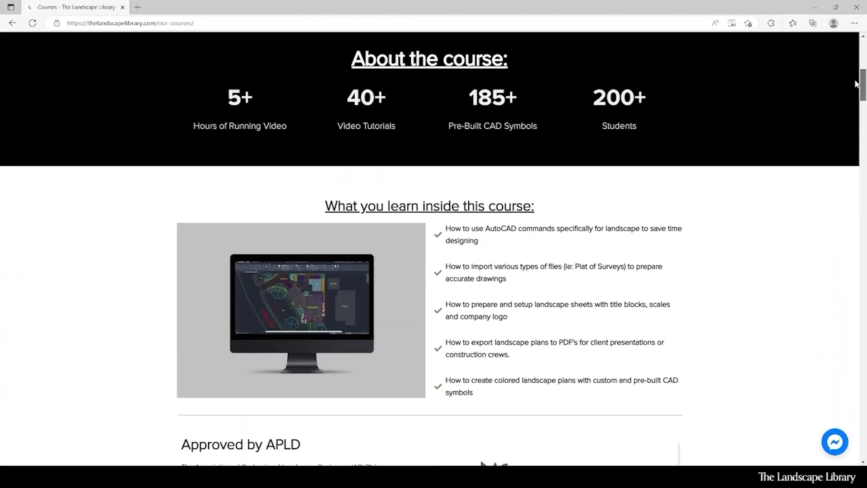
scroll("down", 3)
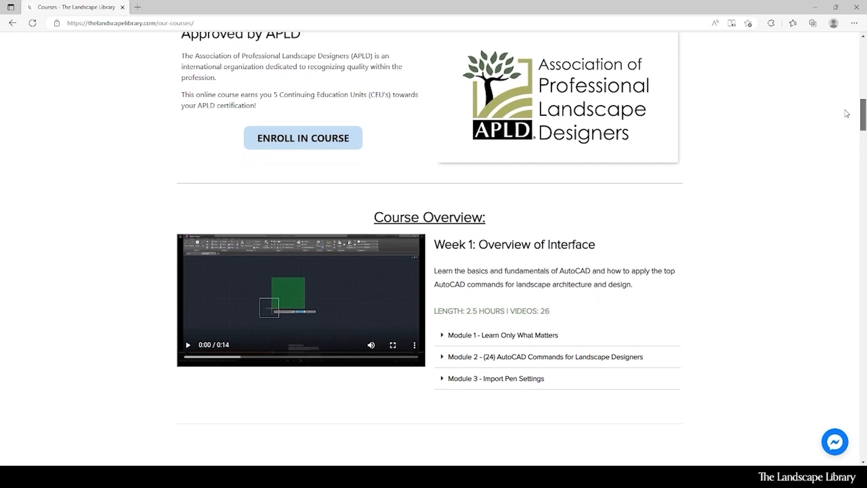
scroll("down", 3)
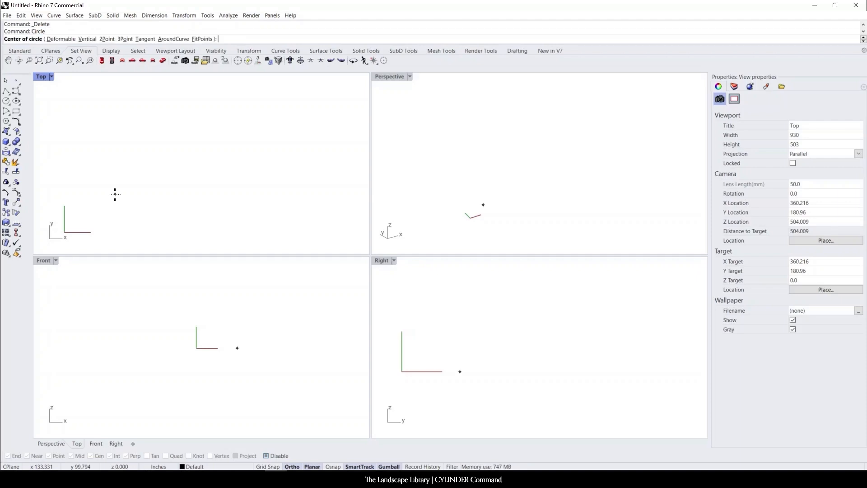
Place the first circle's centre in the Top viewport for a solid extruded cylinder
left_click(114, 195)
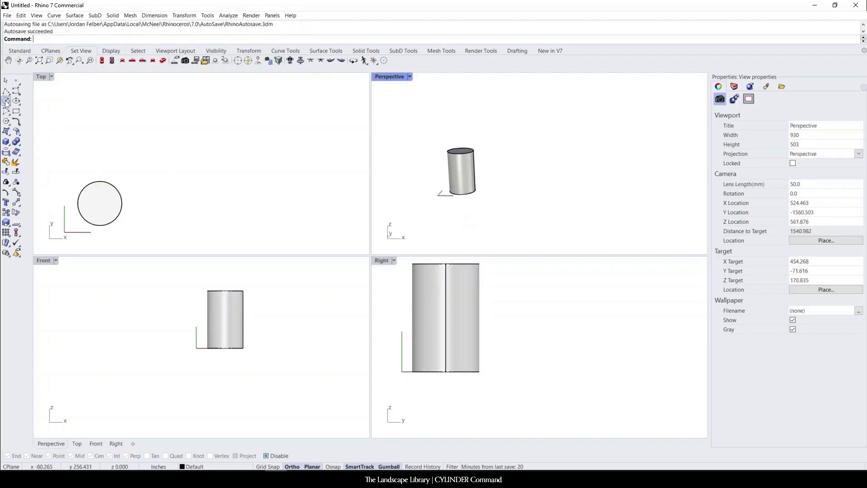
Draw a circle right of the first in Top view and ExtrudeCrv it solid
left_click(5, 102)
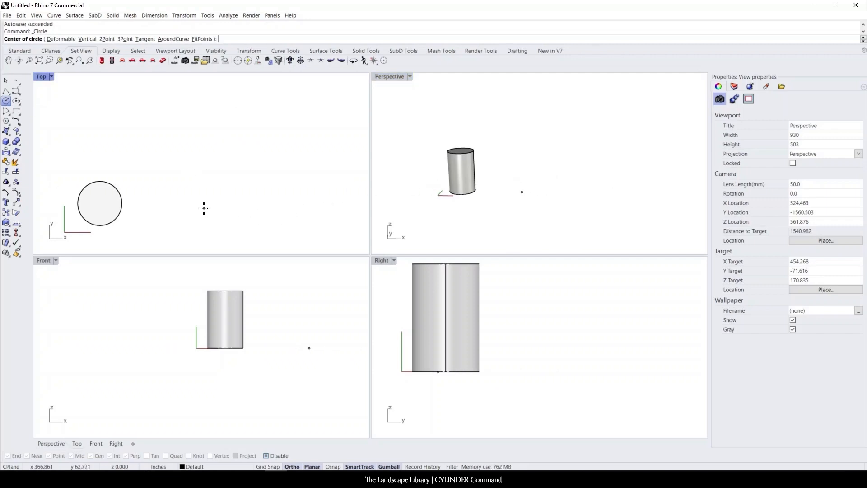
left_click(203, 208)
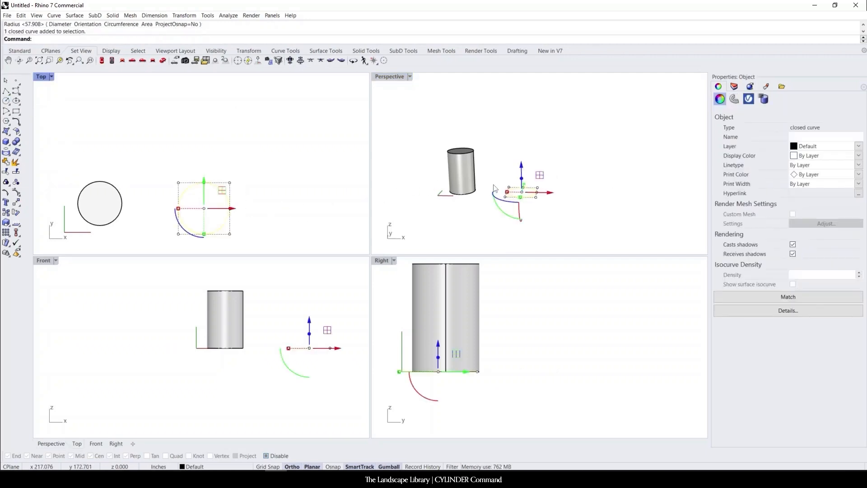
type("ExtrudeCrv")
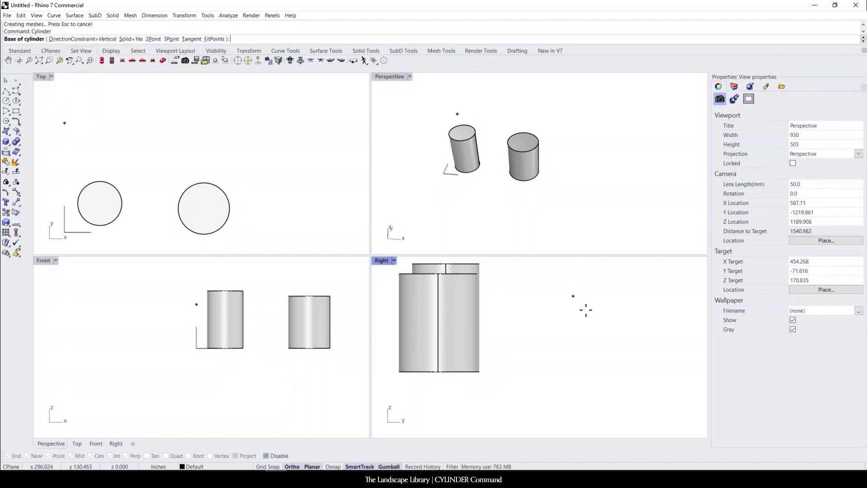
Place the third cylinder's base centre in the Top viewport, right of the others
left_click(306, 208)
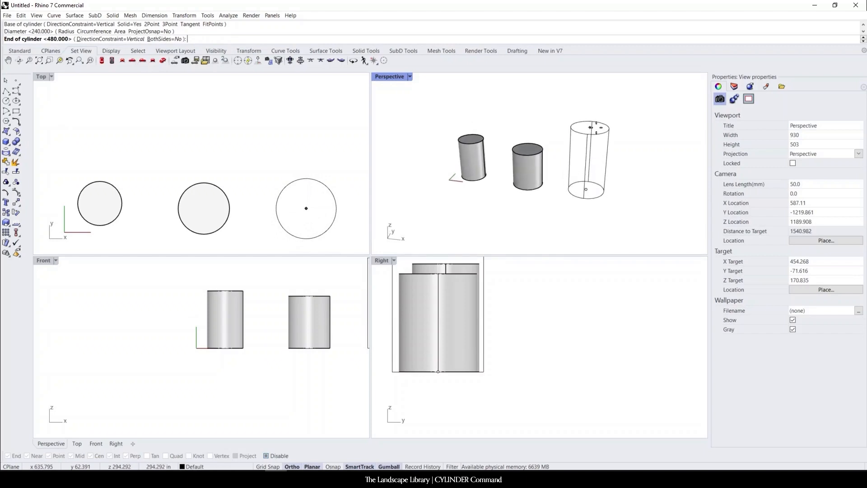
mouse_move(636, 135)
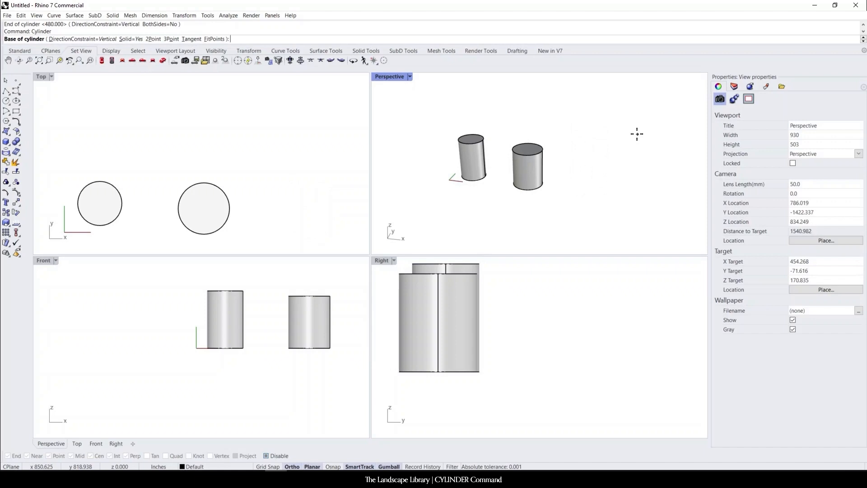
left_click(287, 203)
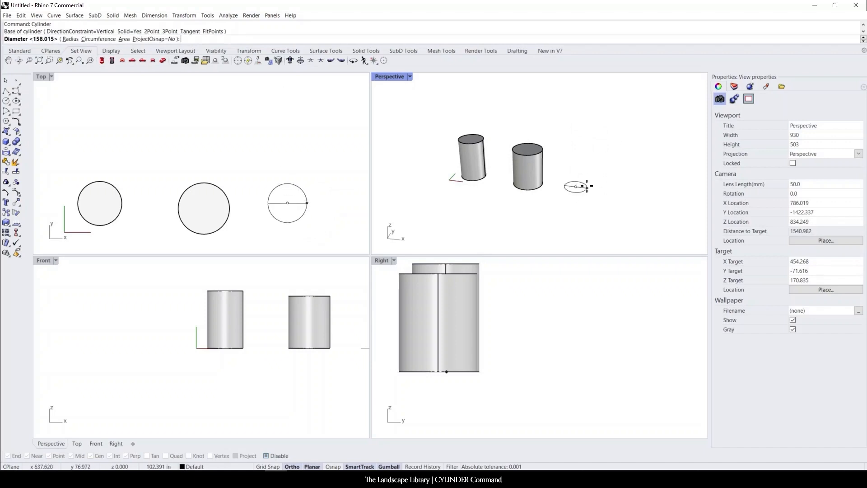